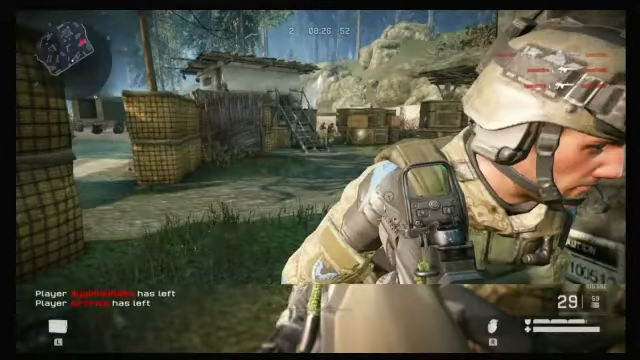
- Finish the jungle-village shooter gameplay and return to the Chrome OS desktop launcher
click(320, 180)
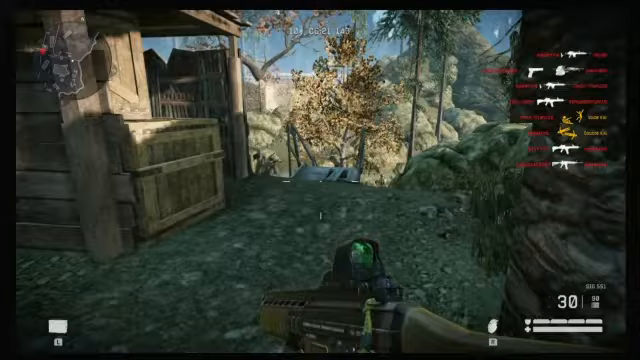
mouse_move(320, 180)
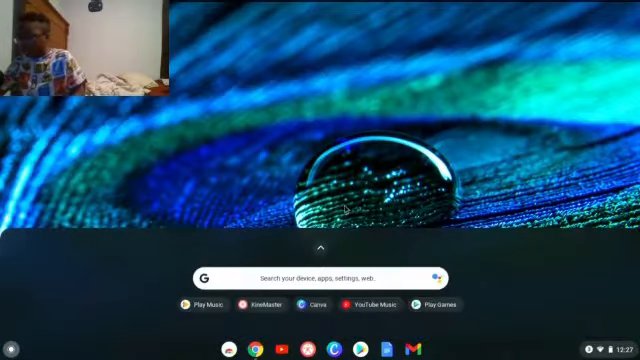
- Search the expanded launcher for 'Setting' and open the Chrome OS Settings app
click(320, 278)
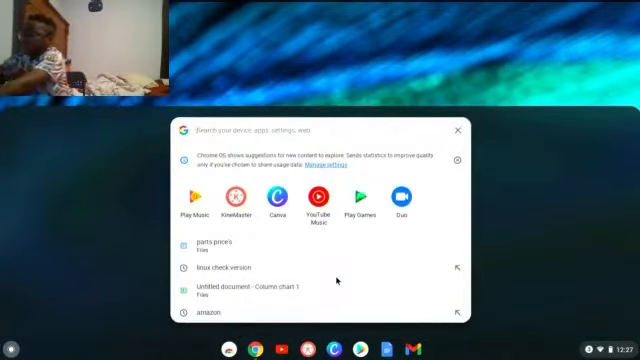
text(Se)
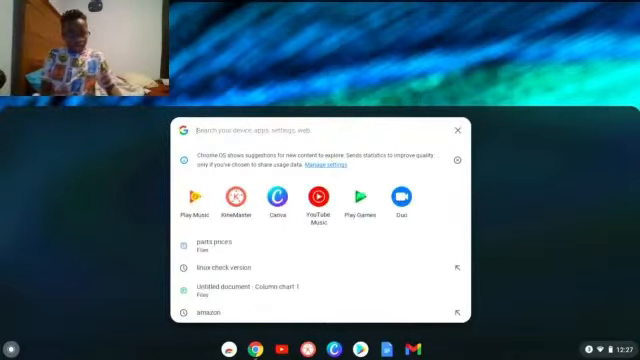
text(Setting)
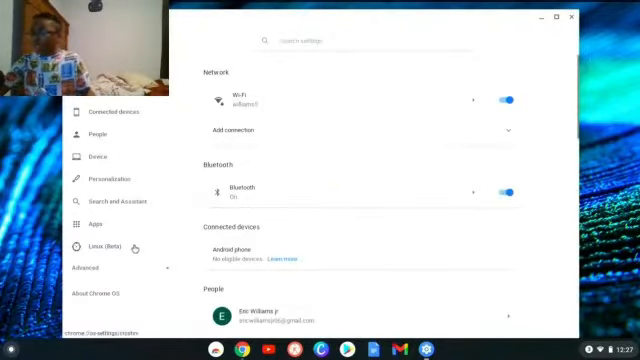
- Browse Linux (Beta) settings, its shared folders and the Apps section, then return to Linux (Beta)
click(100, 244)
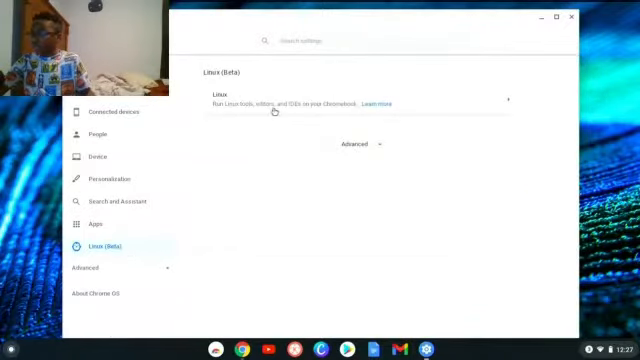
mouse_move(456, 84)
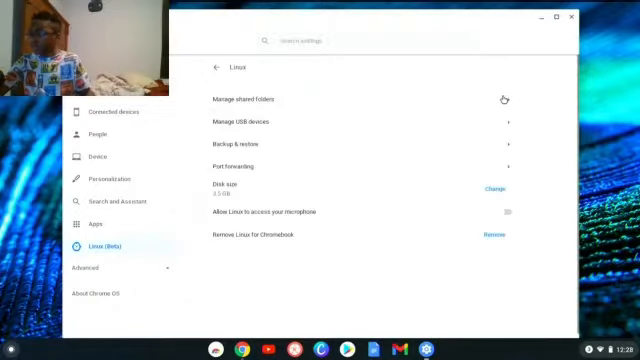
click(247, 99)
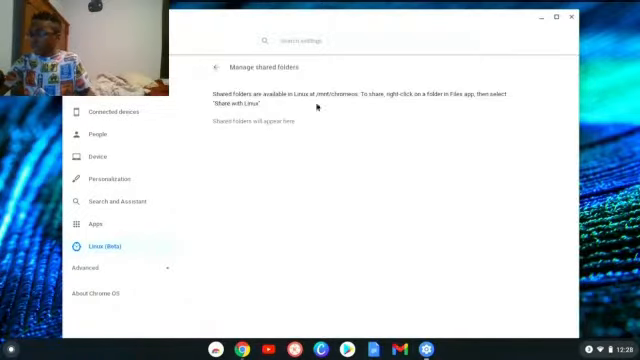
click(97, 222)
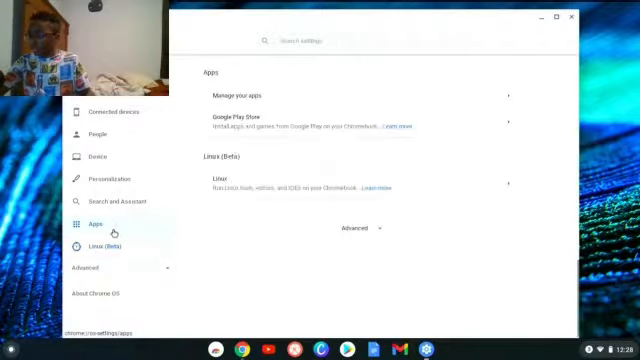
click(99, 245)
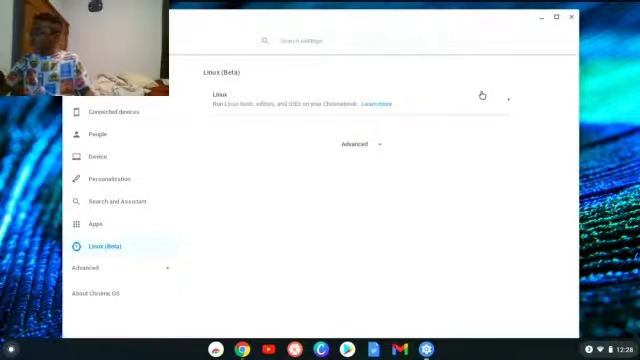
mouse_move(543, 30)
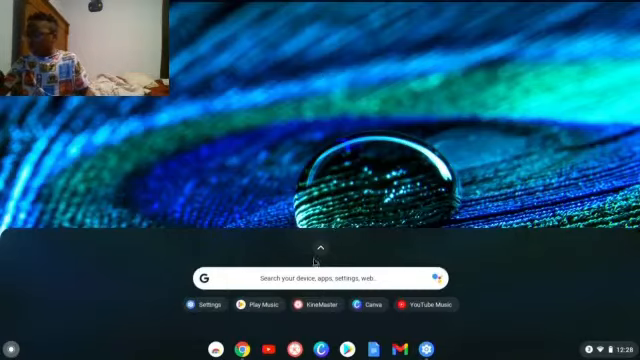
- Launch the Linux Terminal app from the Chrome OS launcher
click(320, 245)
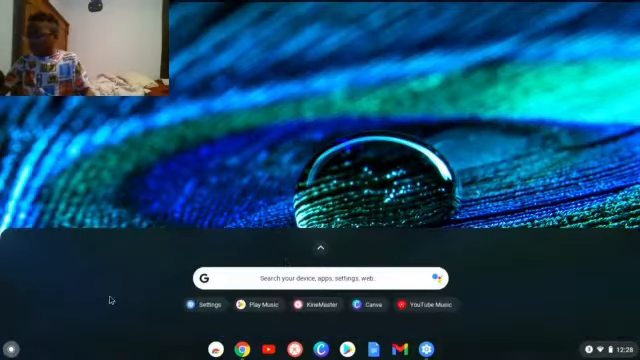
click(320, 246)
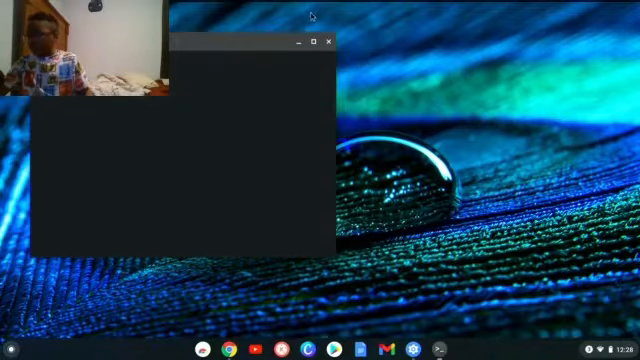
click(318, 43)
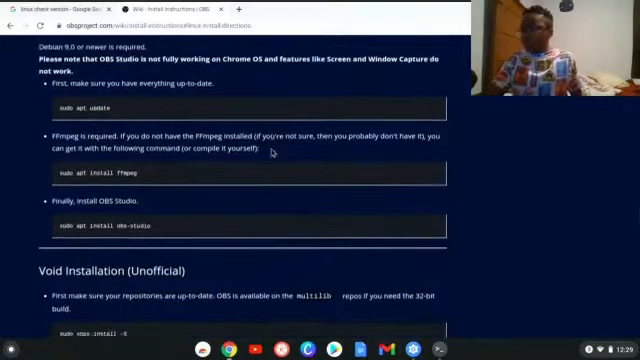
- Scroll the OBS install wiki past Windows and macOS to the Debian/LMDE Linux steps
scroll(down, 3)
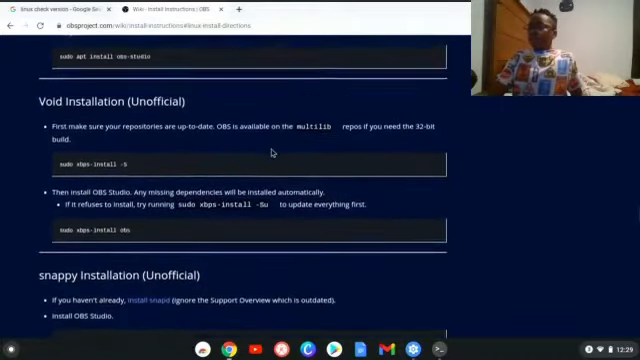
scroll(down, 3)
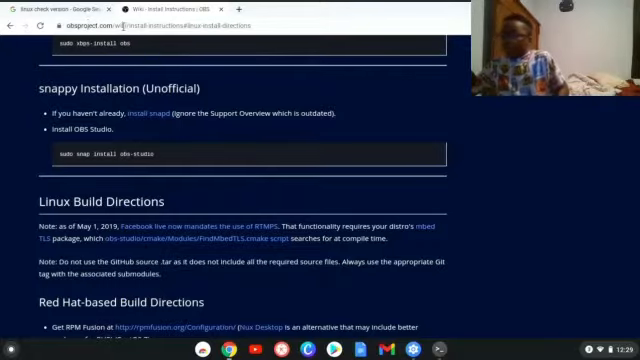
scroll(up, 3)
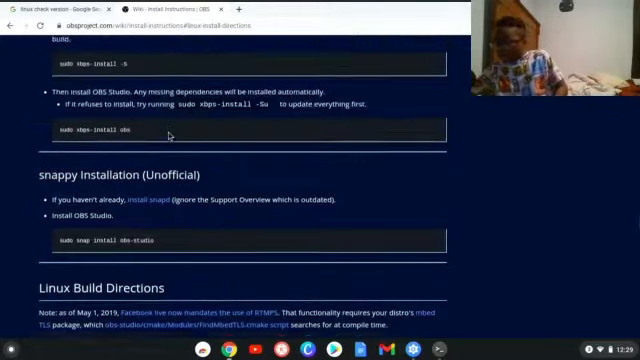
scroll(down, 3)
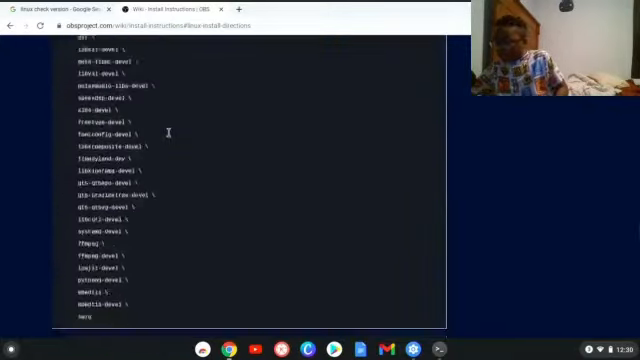
scroll(down, 3)
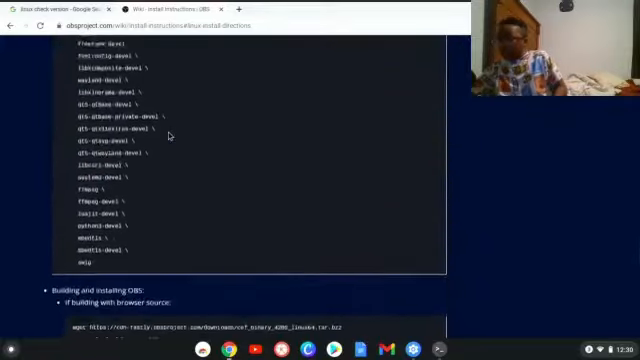
scroll(down, 3)
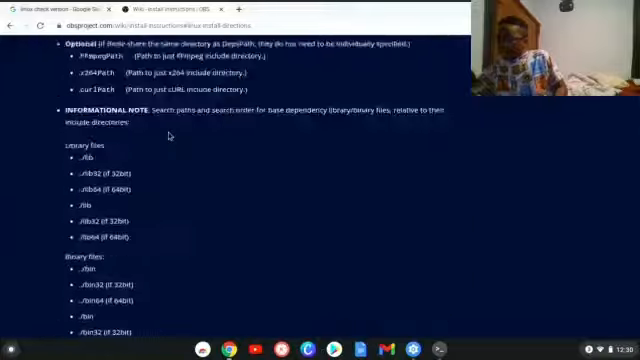
scroll(down, 3)
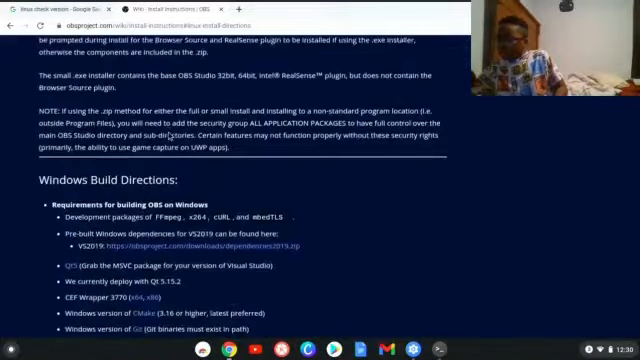
scroll(down, 3)
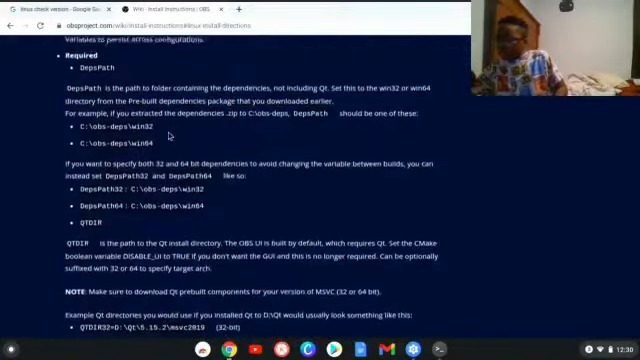
scroll(down, 3)
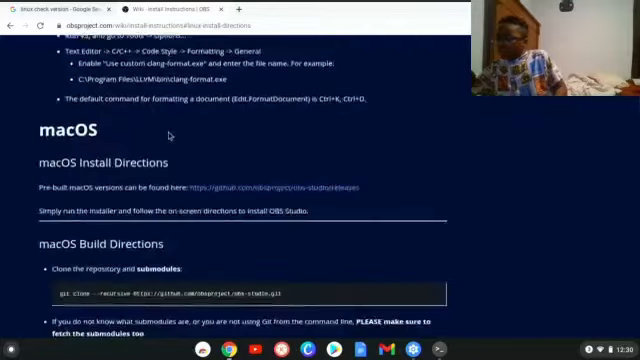
scroll(down, 3)
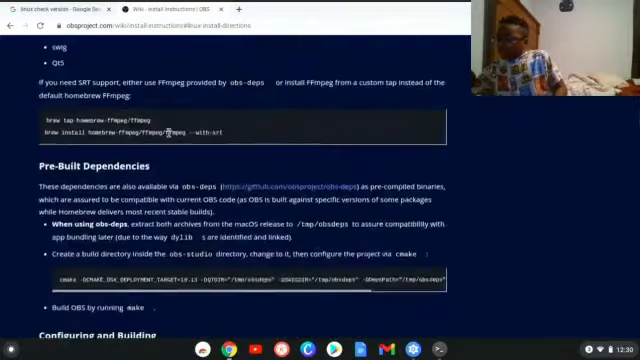
scroll(down, 3)
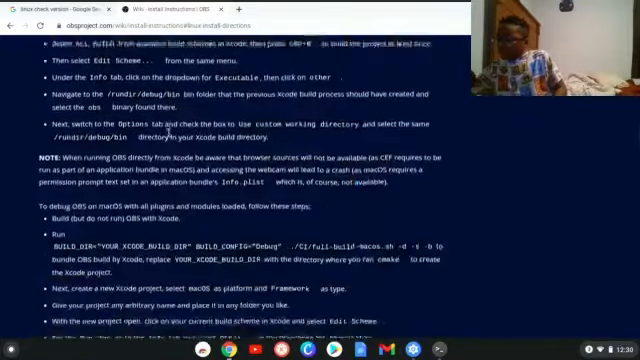
scroll(up, 3)
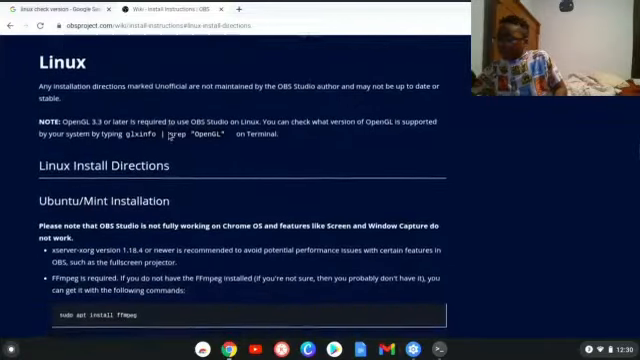
scroll(down, 3)
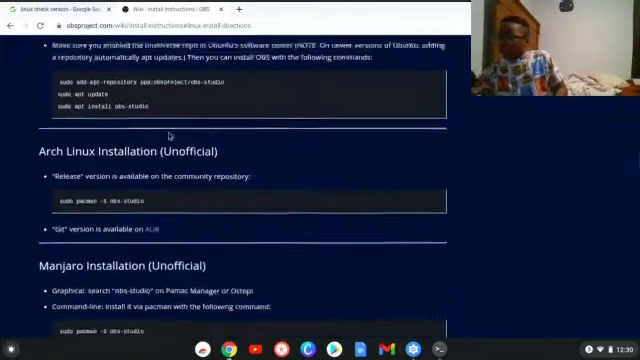
scroll(up, 3)
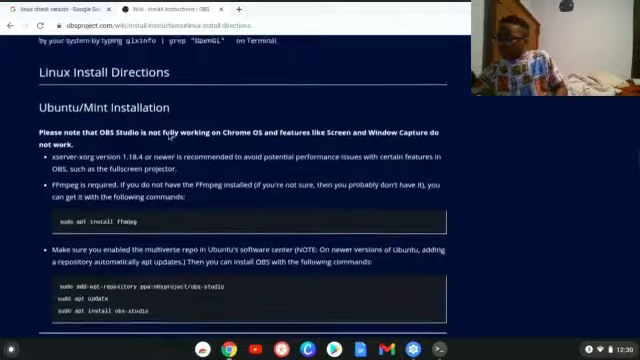
scroll(down, 3)
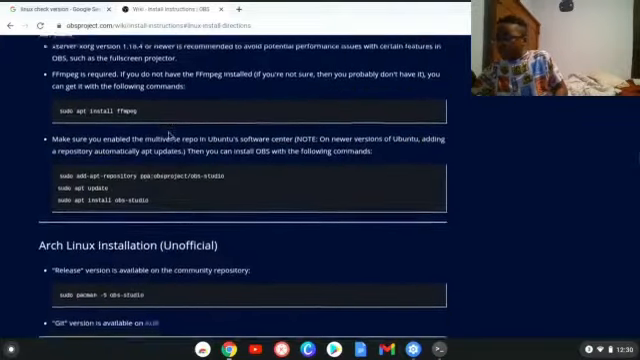
scroll(down, 3)
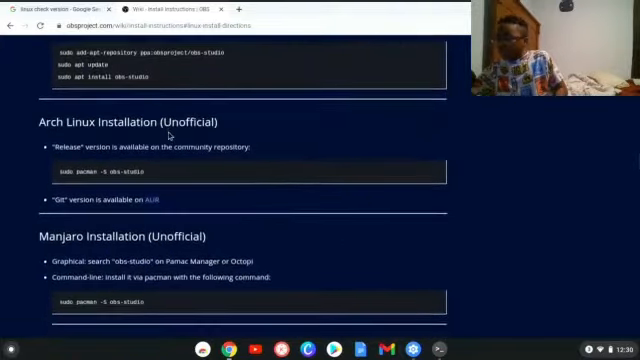
scroll(down, 3)
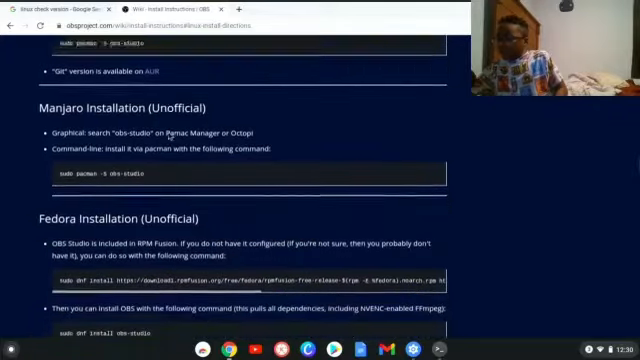
scroll(down, 3)
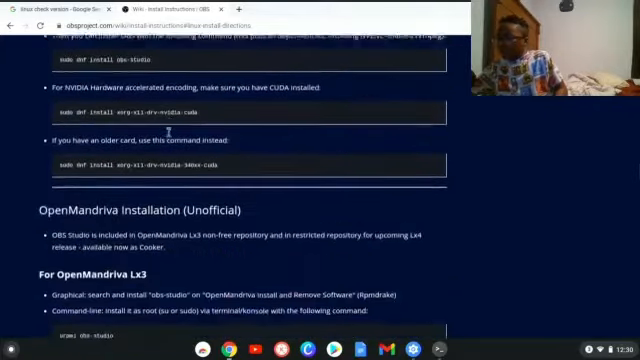
scroll(down, 3)
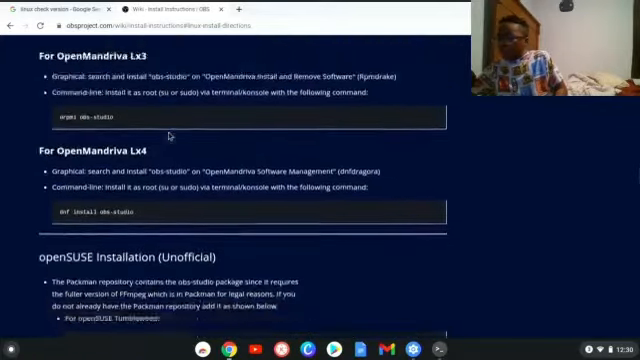
scroll(down, 3)
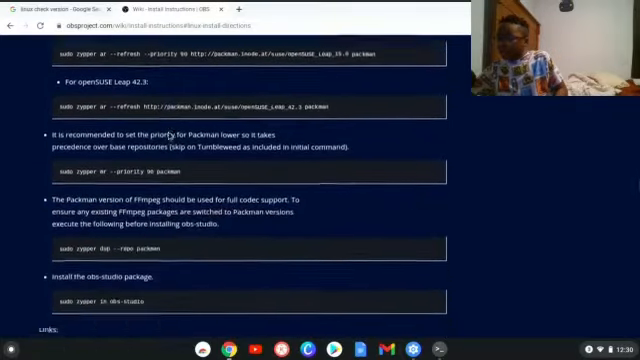
scroll(down, 3)
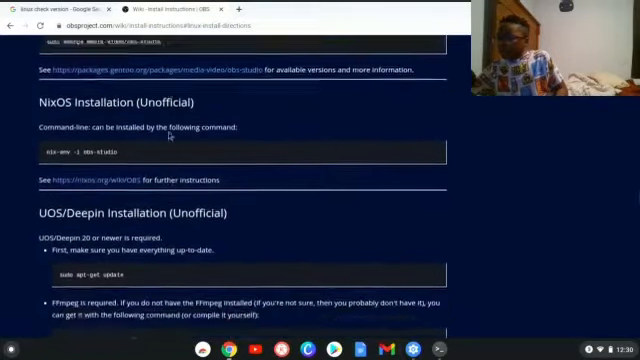
scroll(down, 3)
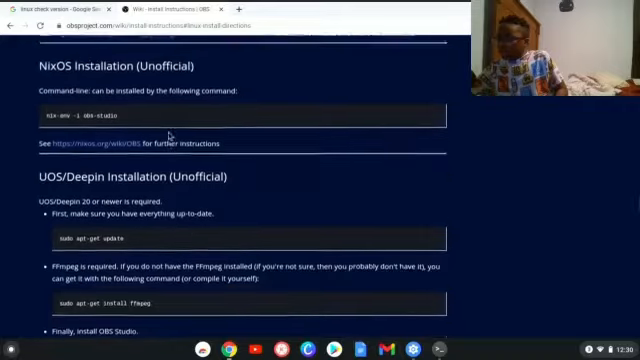
scroll(down, 3)
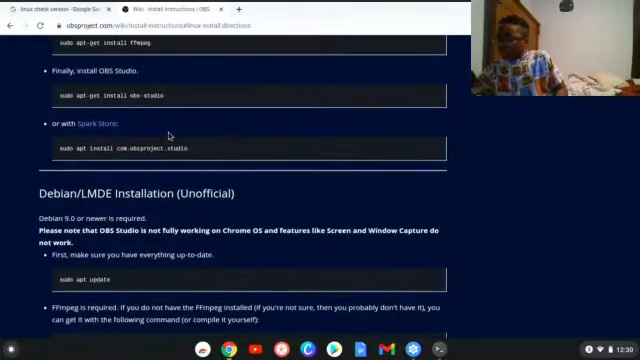
scroll(down, 3)
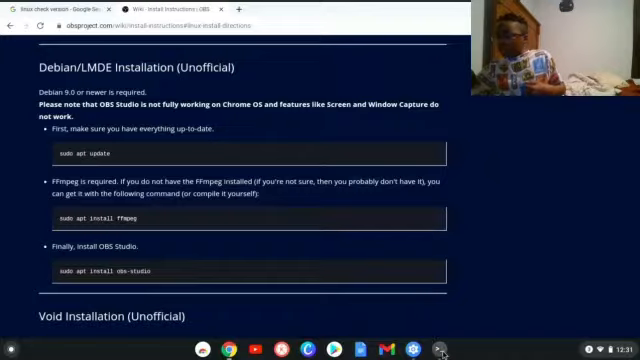
- Run sudo apt update in the Linux terminal to refresh the package lists
click(443, 343)
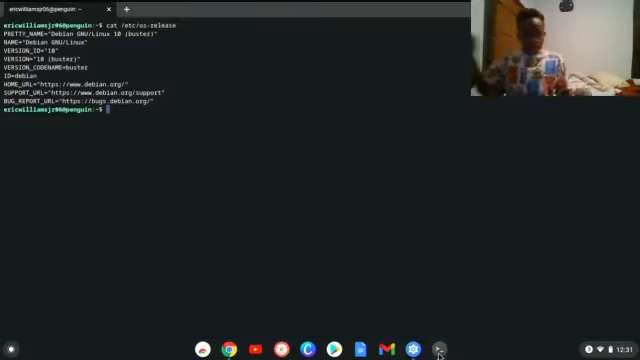
text(sudo)
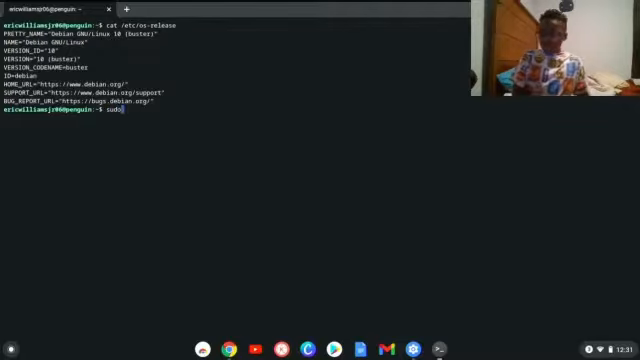
text(apt)
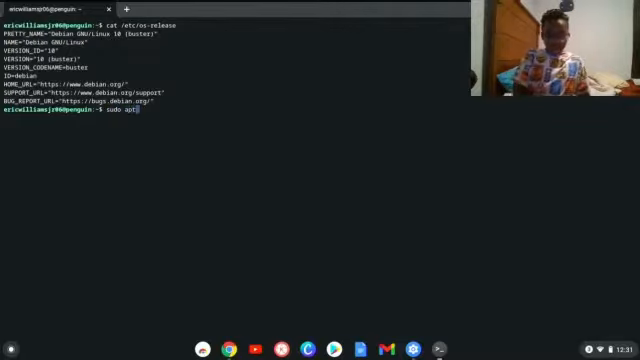
text(upg)
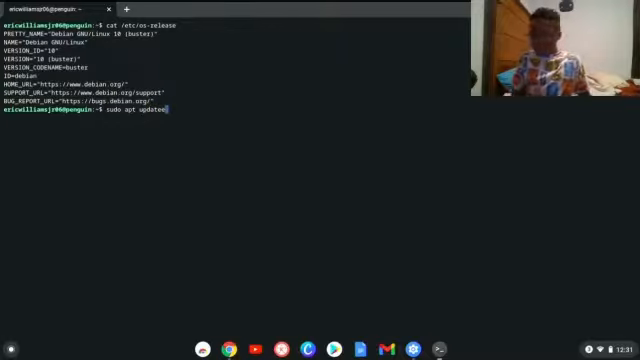
key(Return)
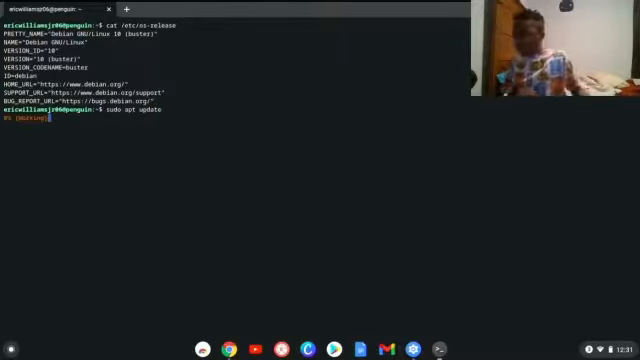
key(Return)
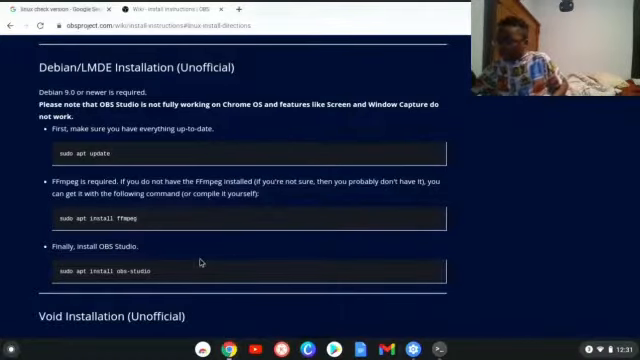
- Scroll the Debian section to bring the ffmpeg install command into view
scroll(down, 3)
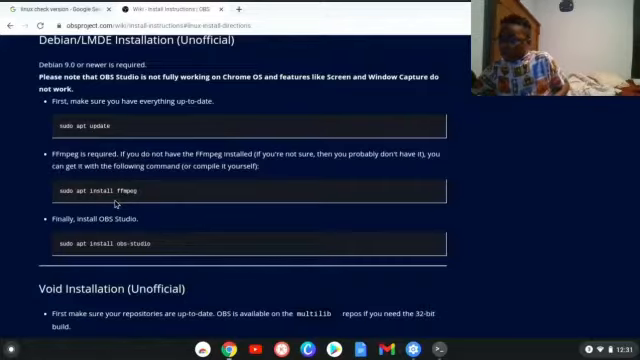
mouse_move(213, 334)
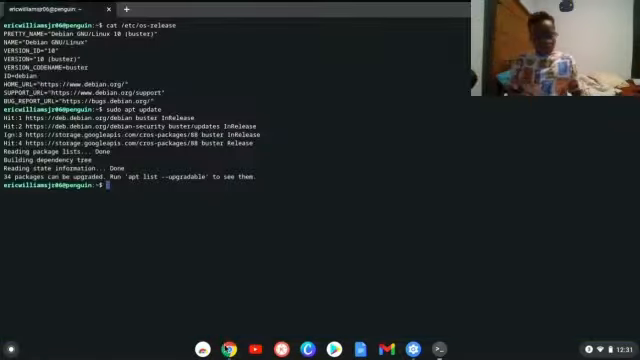
- Type a sudo apt install ffmpeg command in the terminal, garbled by typos
text(sudo apt i)
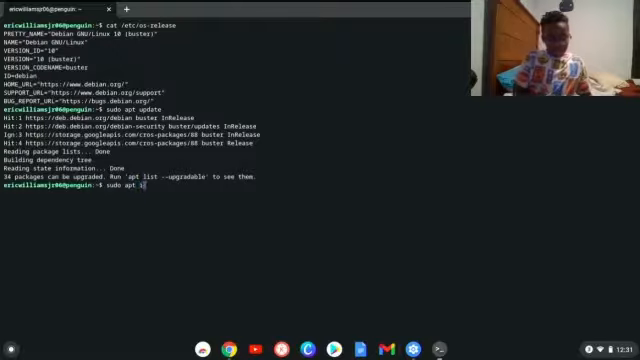
text(nstall)
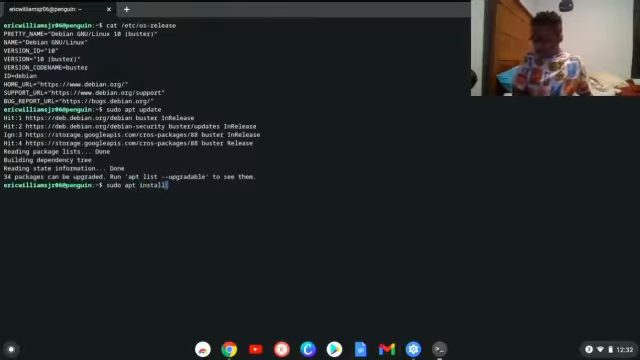
text(ff)
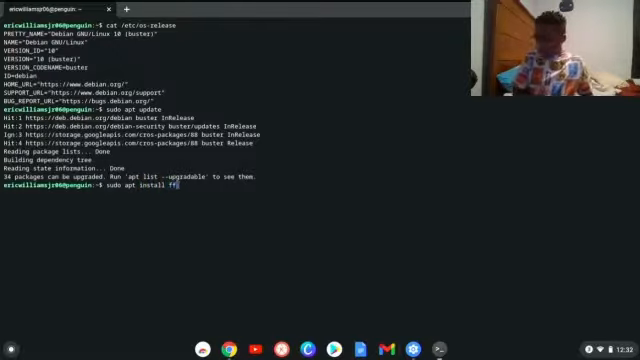
text(,)
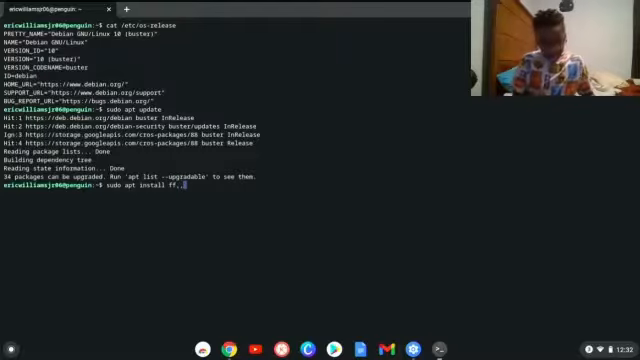
text(peg,sdawsdf)
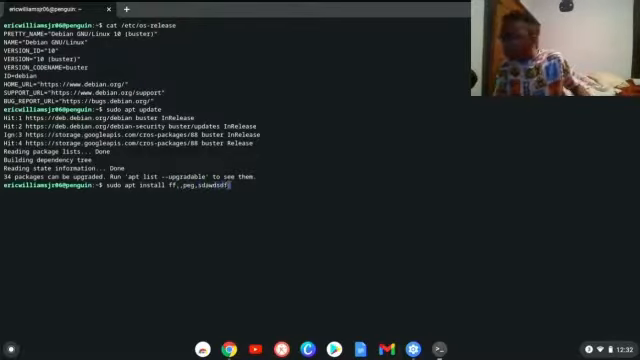
text(sdaw)
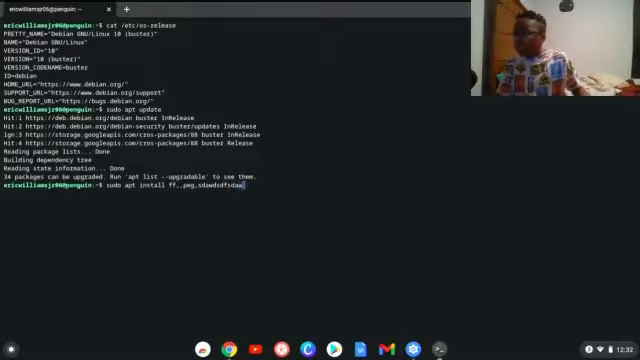
text(hy)
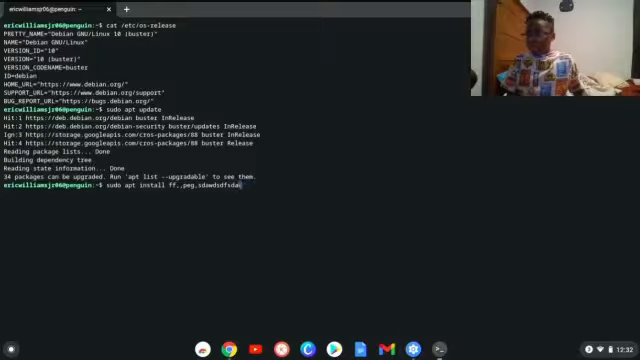
- Erase the garbled package name and run the install, which fails on 'ffmpwg'
key(BackSpace)
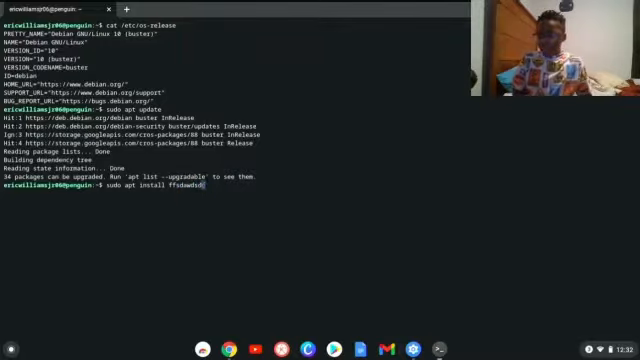
key(Backspace)
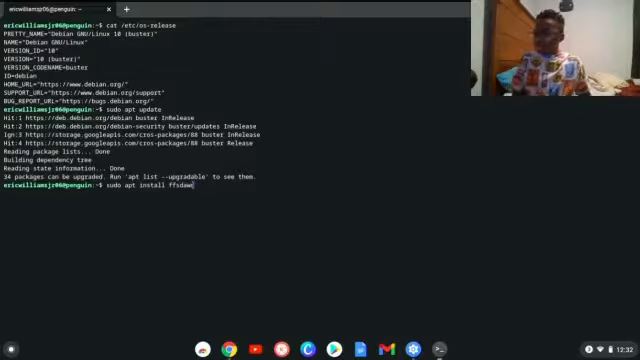
key(BackSpace)
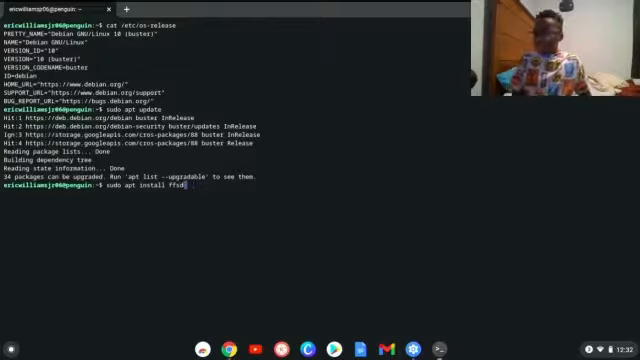
key(BackSpace)
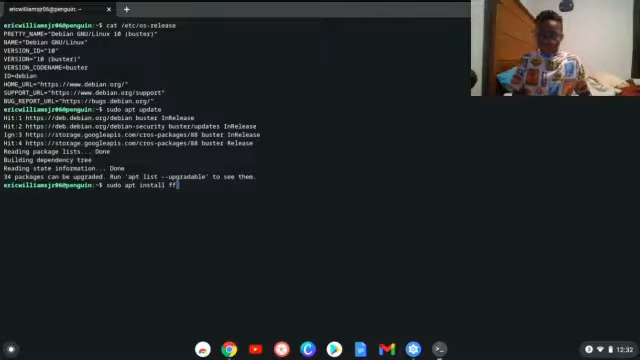
text(-)
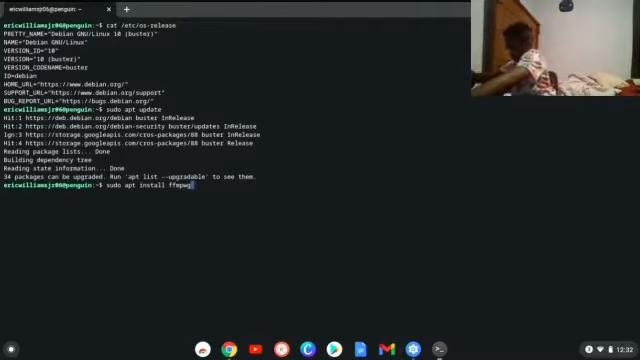
key(Return)
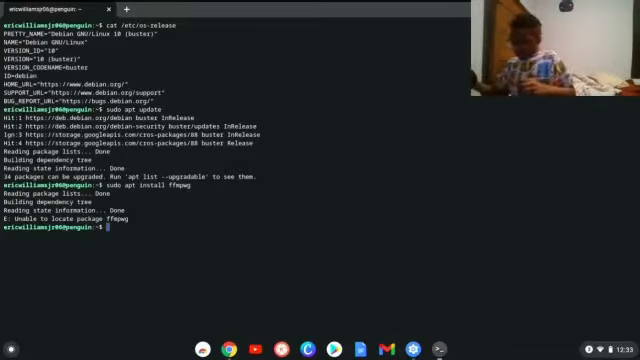
- Run the corrected sudo apt install ffmpeg command in the terminal
text(sudo apt)
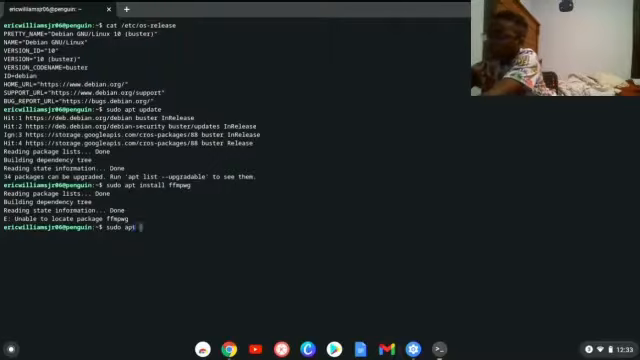
text(install)
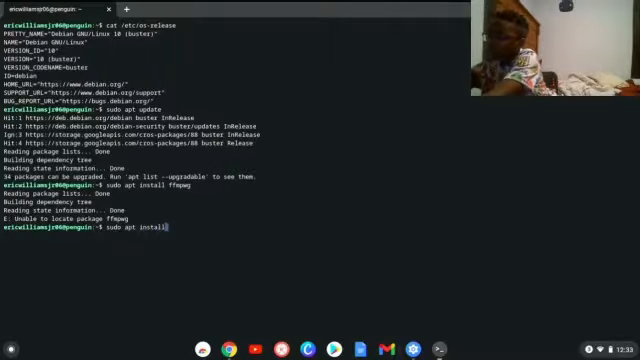
text(ffmpeg)
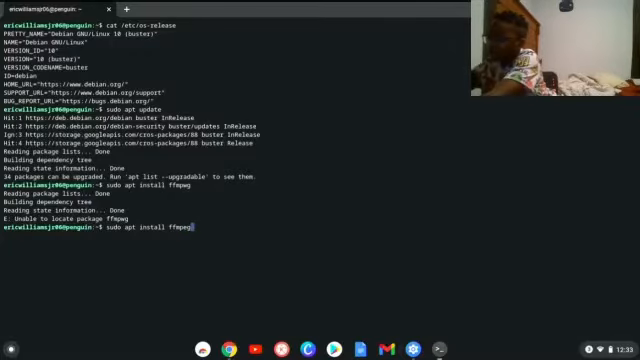
key(Return)
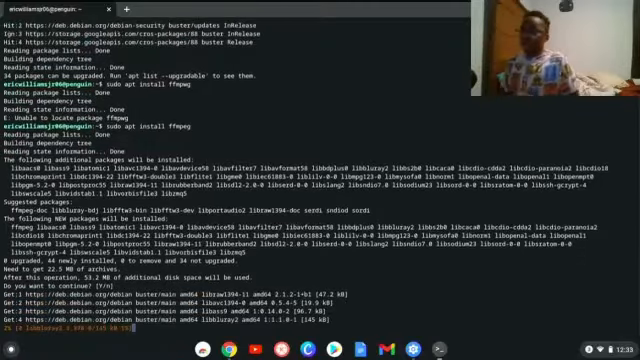
- Scroll while the 44 ffmpeg packages download and unpack
scroll(down, 3)
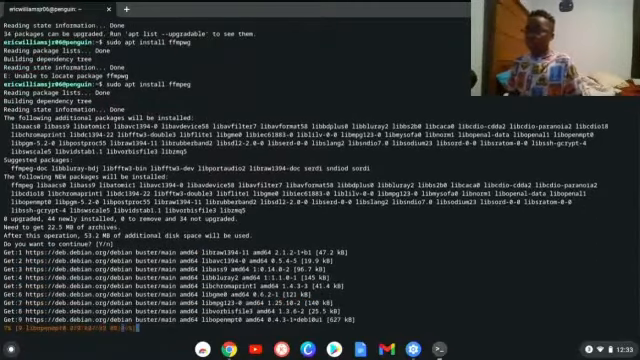
scroll(down, 3)
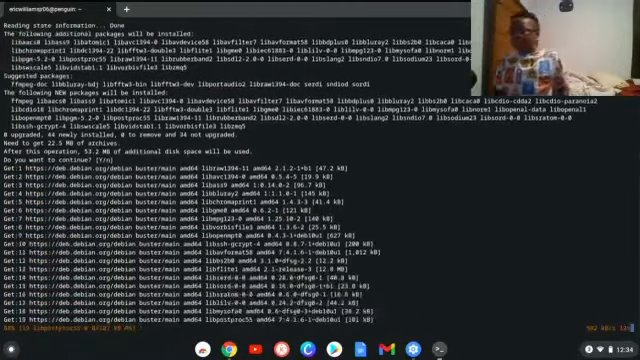
scroll(down, 3)
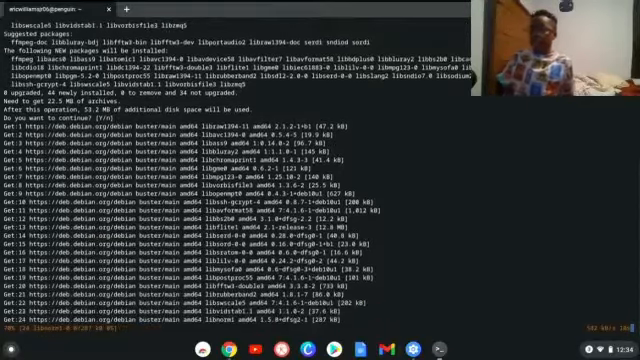
scroll(down, 3)
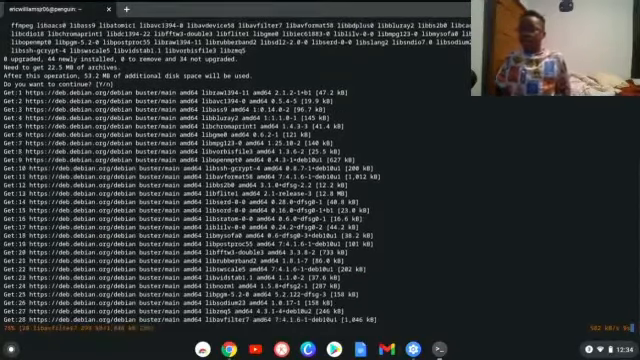
scroll(down, 3)
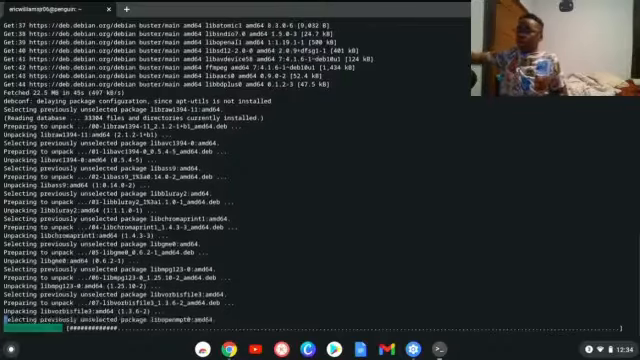
scroll(down, 3)
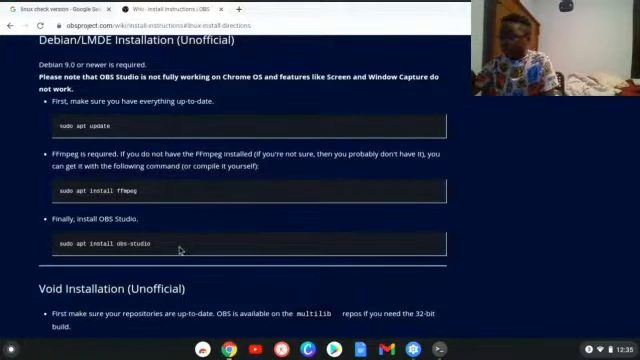
- Scroll to confirm ffmpeg finished installing and the terminal prompt returned
scroll(down, 3)
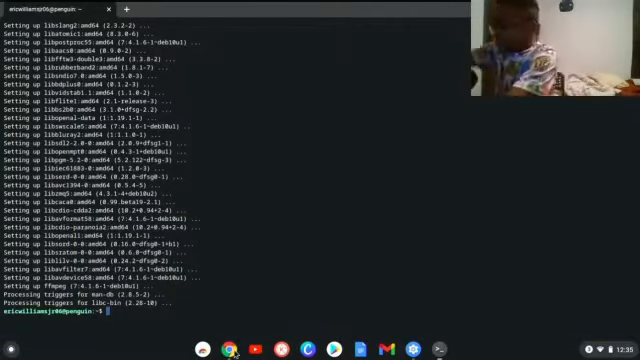
- Run 'sudo apt install obs-studio' and accept so the packages download and unpack
text(sudo apt install)
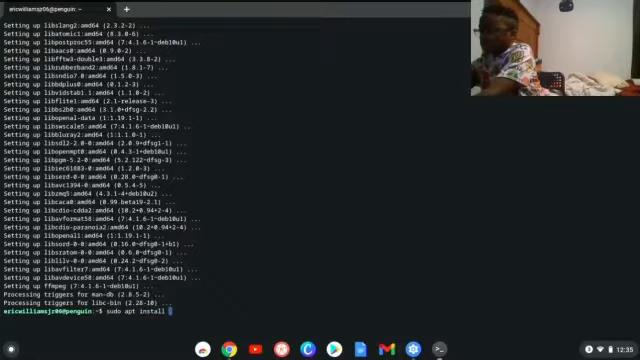
text(obs-)
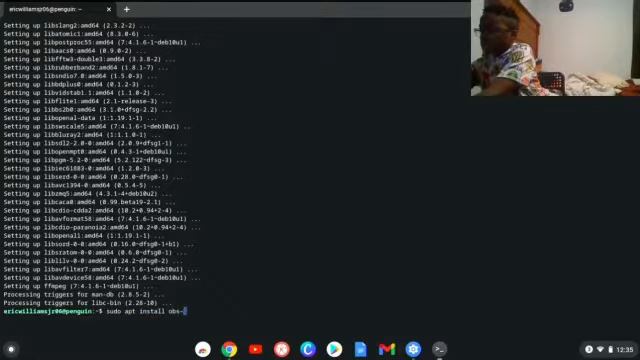
text(stu)
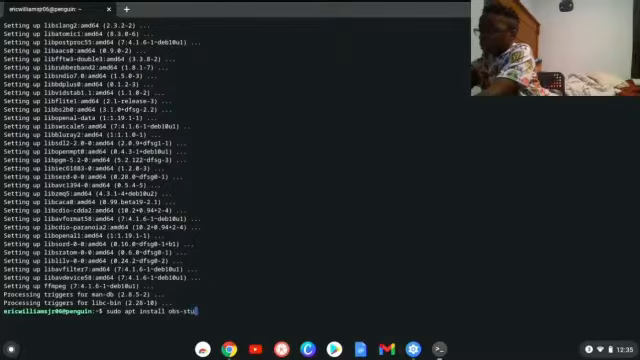
text(dio)
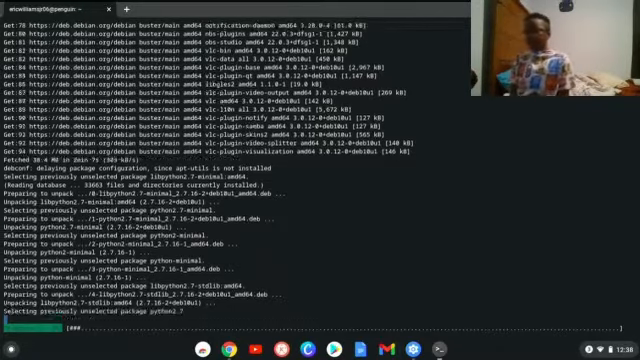
scroll(down, 3)
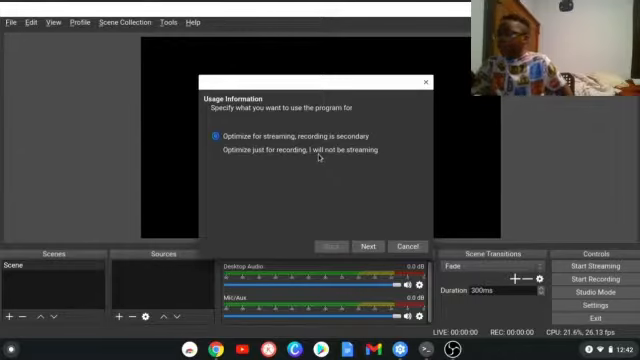
- Optimize just for recording, accept the video settings, and start the wizard's tests
click(216, 150)
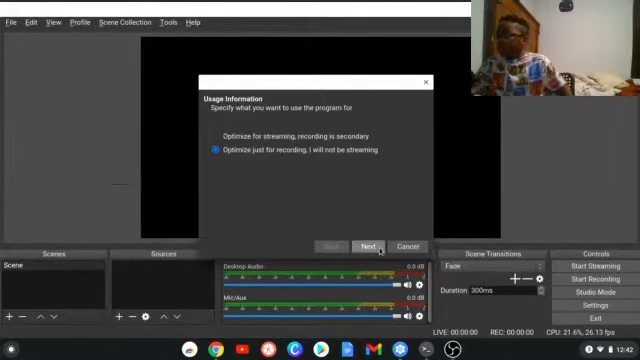
click(367, 246)
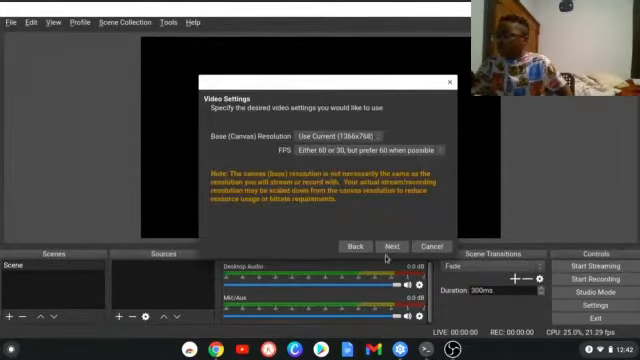
click(395, 246)
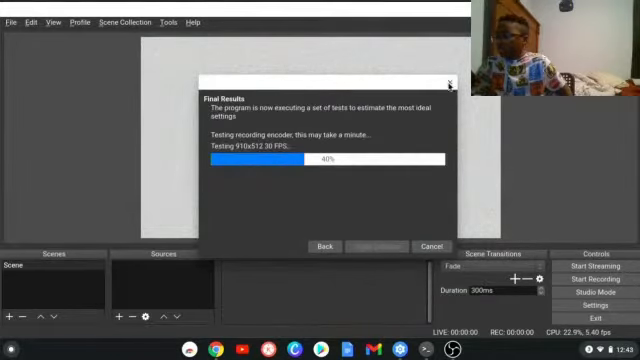
mouse_move(450, 82)
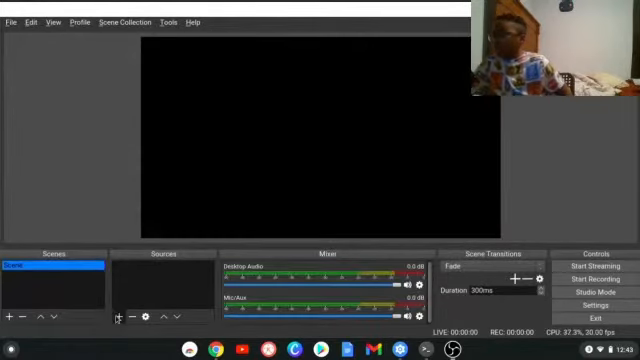
click(117, 318)
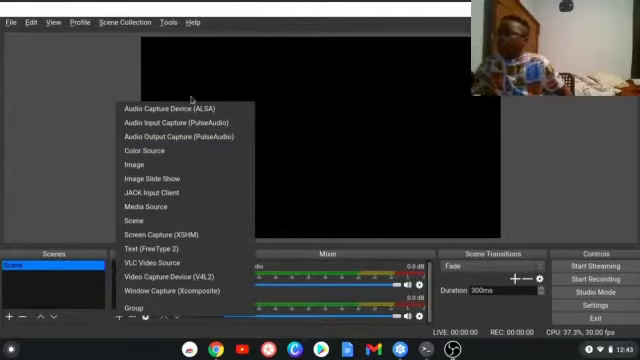
mouse_move(180, 178)
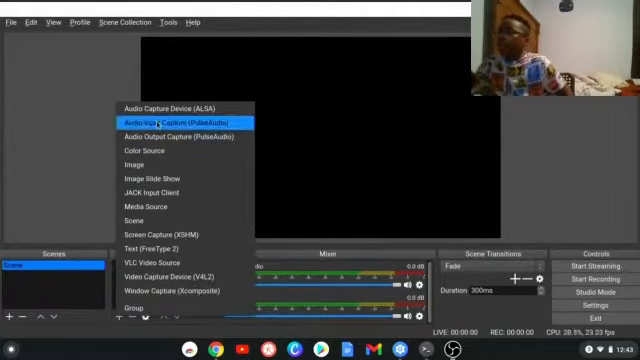
mouse_move(131, 164)
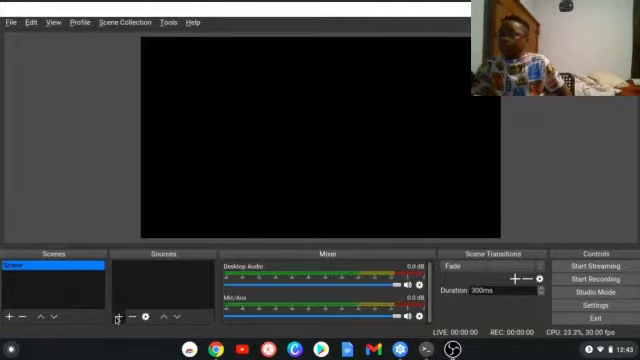
click(116, 318)
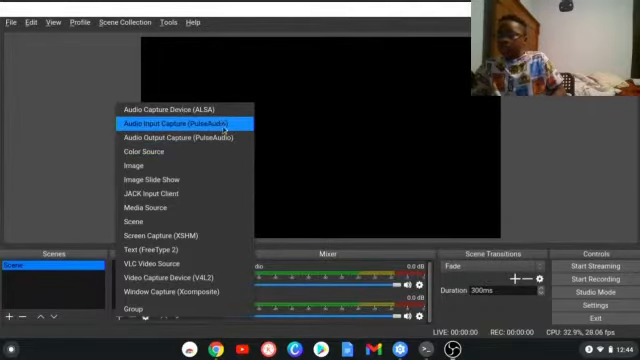
mouse_move(169, 109)
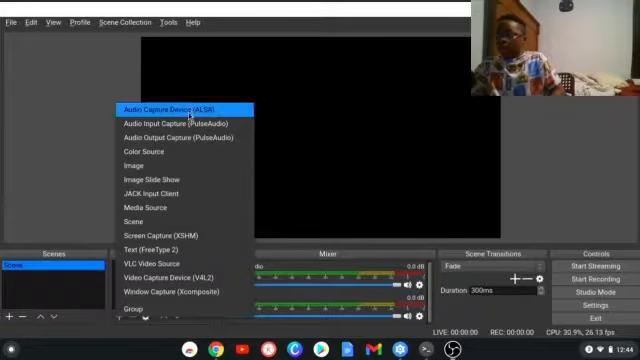
mouse_move(180, 123)
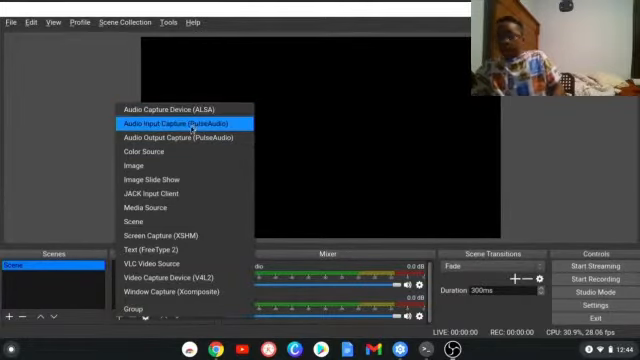
mouse_move(183, 137)
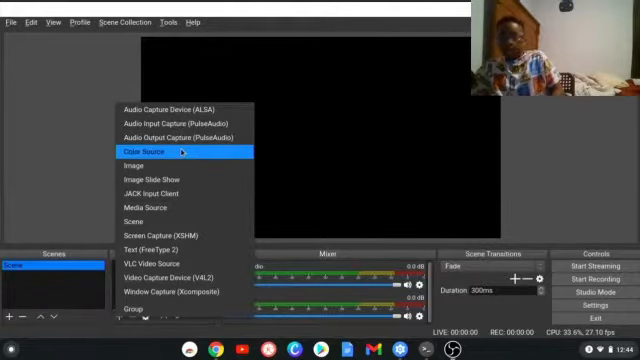
mouse_move(183, 164)
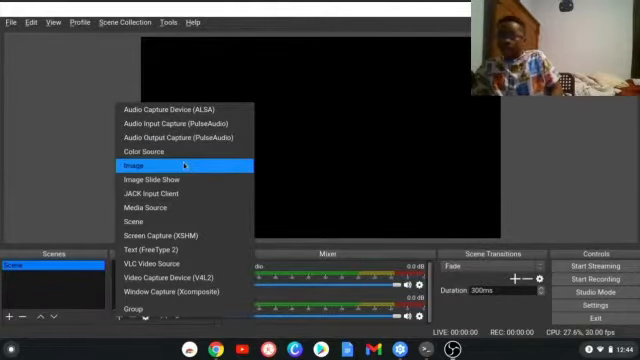
mouse_move(150, 179)
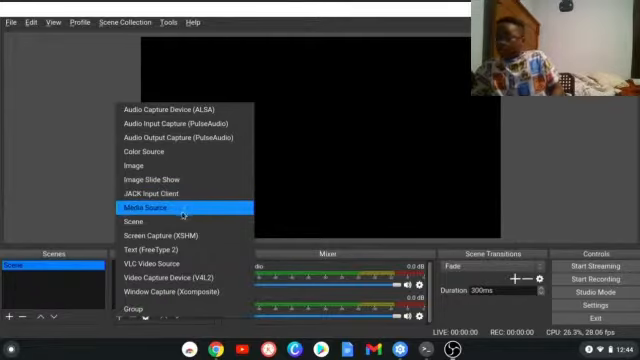
mouse_move(180, 222)
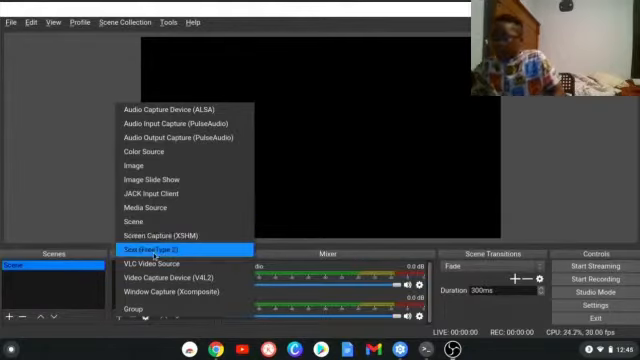
mouse_move(165, 278)
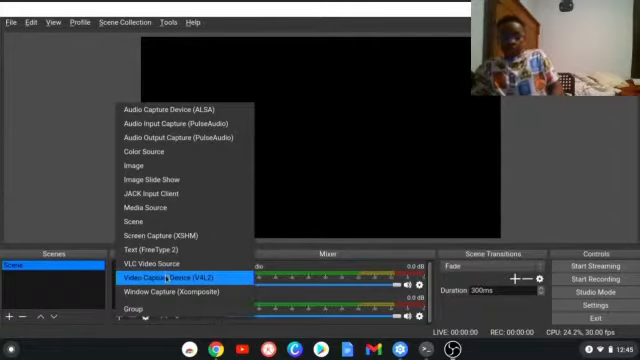
mouse_move(168, 262)
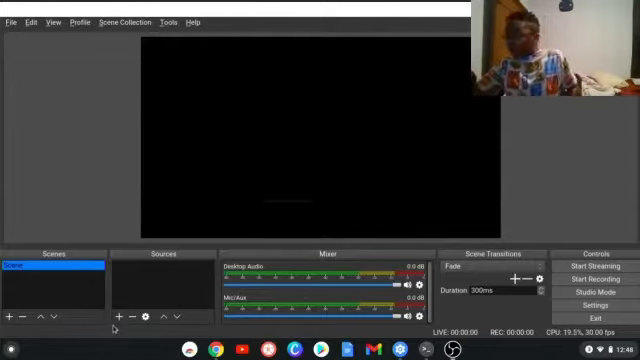
- Add a new visible Video Capture Device (V4L2) source to the scene
click(115, 315)
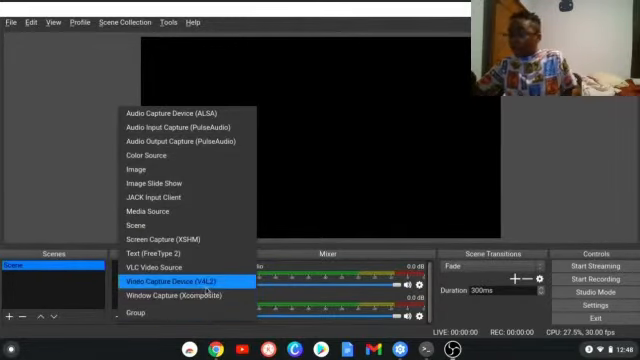
click(175, 283)
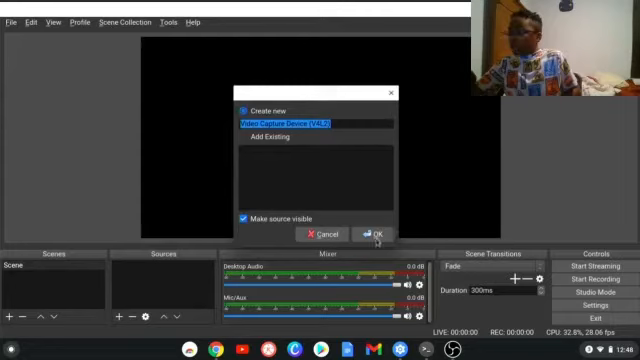
click(382, 234)
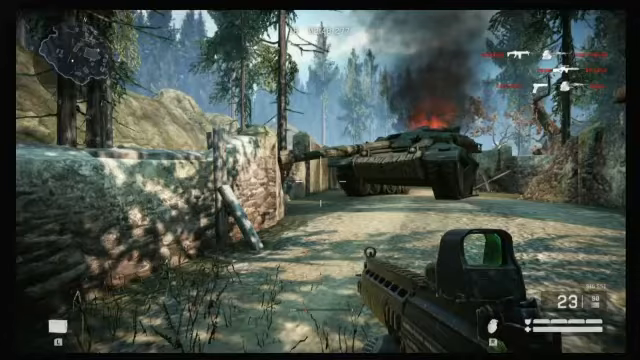
mouse_move(320, 180)
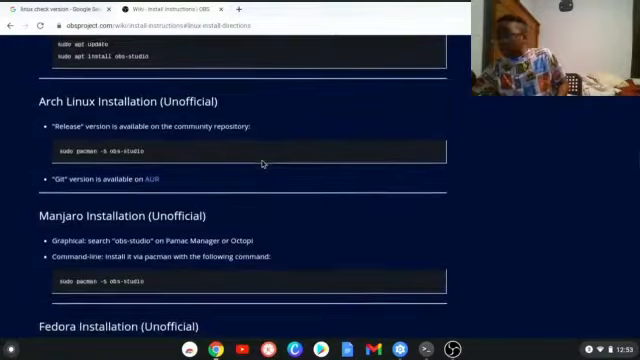
- Scroll the Linux install wiki past Manjaro, Fedora and OpenMandriva to openSUSE
scroll(up, 3)
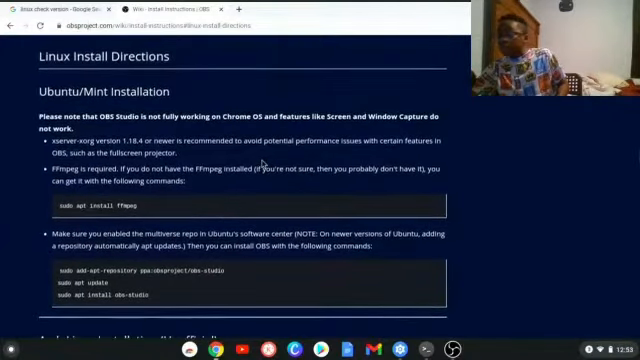
scroll(down, 3)
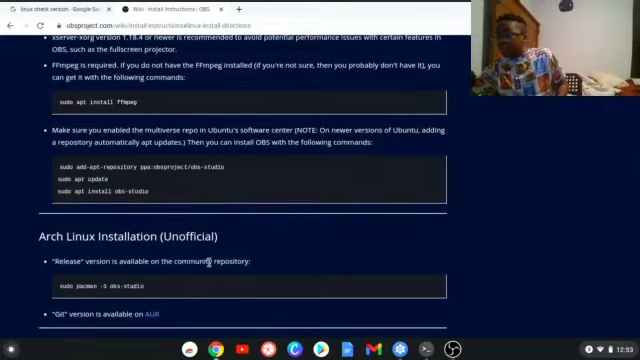
scroll(down, 3)
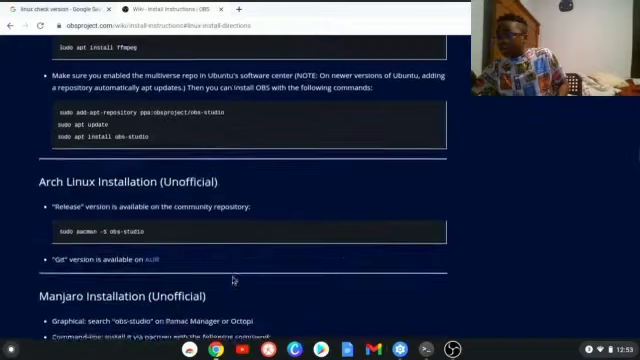
scroll(down, 3)
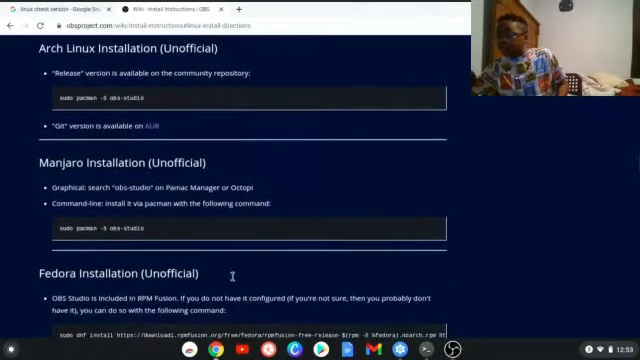
mouse_move(86, 181)
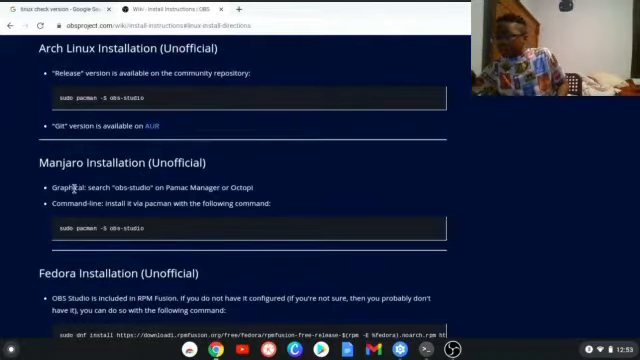
scroll(down, 3)
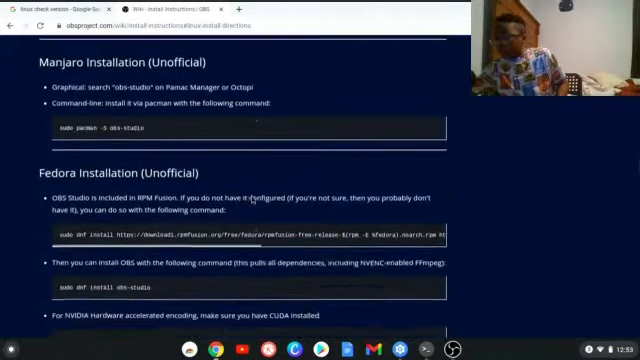
scroll(down, 3)
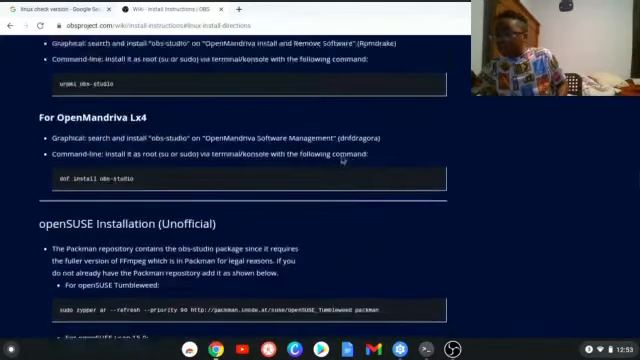
scroll(down, 3)
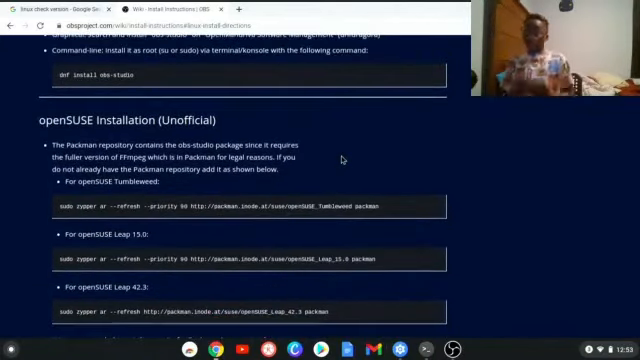